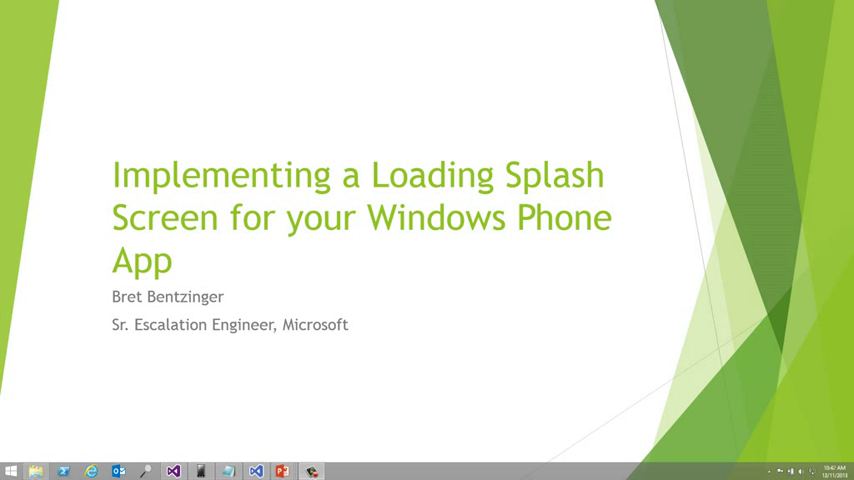
- Leave the slides and review the MainViewModel.cs view model code in the project
left_click(172, 472)
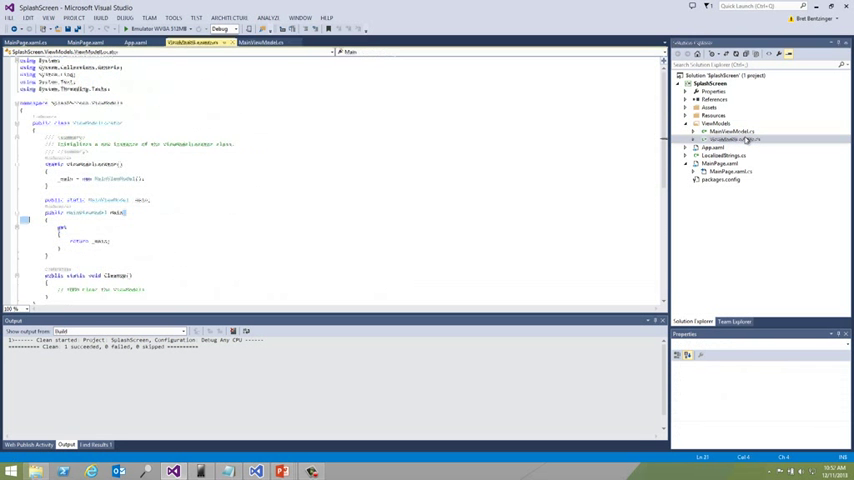
double_click(736, 140)
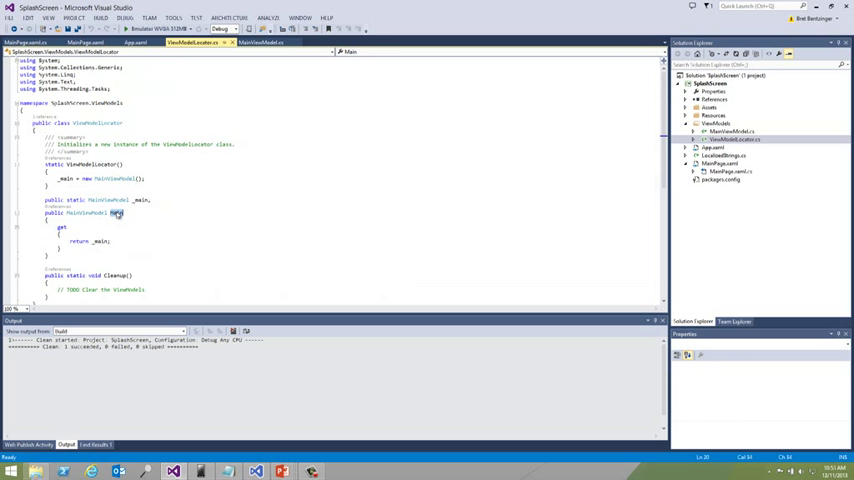
left_click(712, 148)
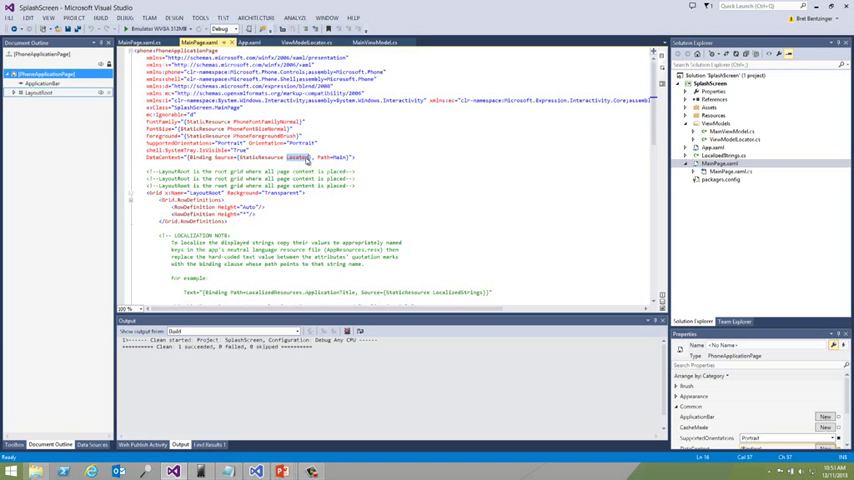
- Bring up MainPage.xaml's markup scrolled to the ContentPanel grid with the loading text block
scroll("down", 3)
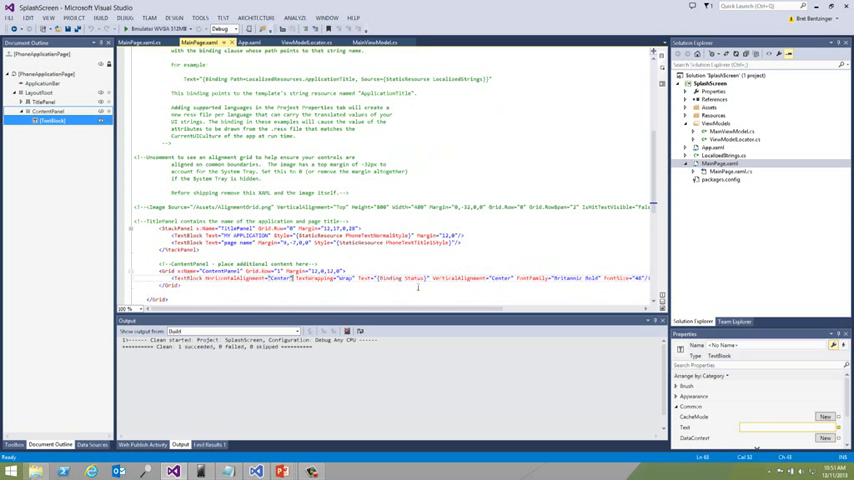
double_click(416, 278)
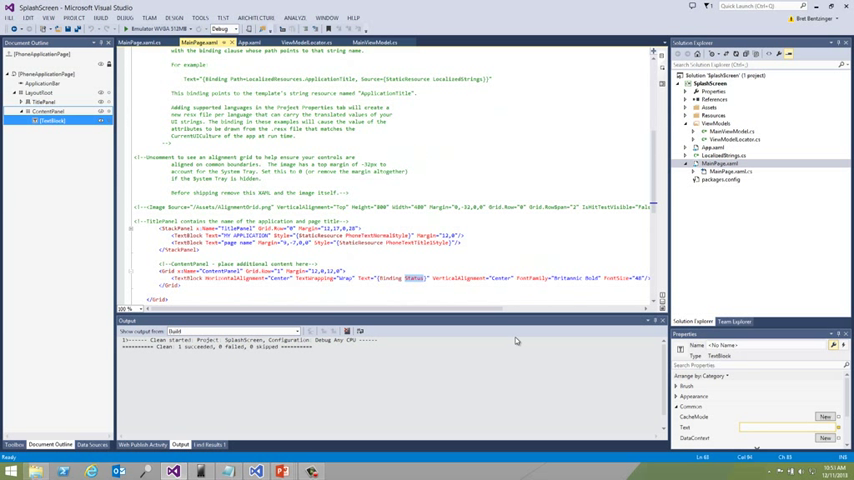
- Run the app under the debugger on the emulator and let it exit with code 0
left_click(142, 28)
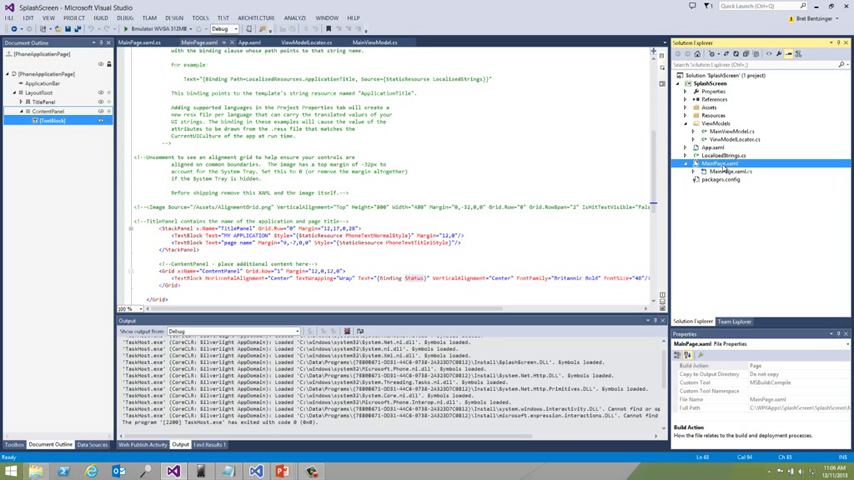
- Send MainPage.xaml from Solution Explorer to Blend via Open in Blend
right_click(724, 164)
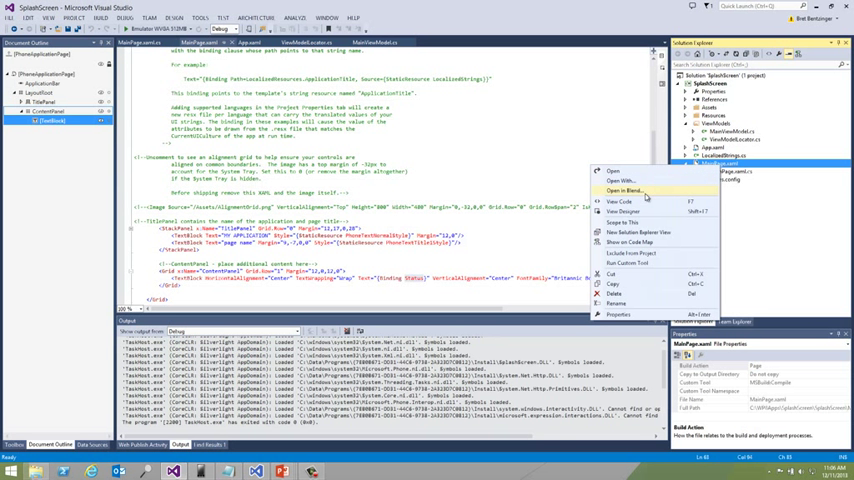
left_click(624, 192)
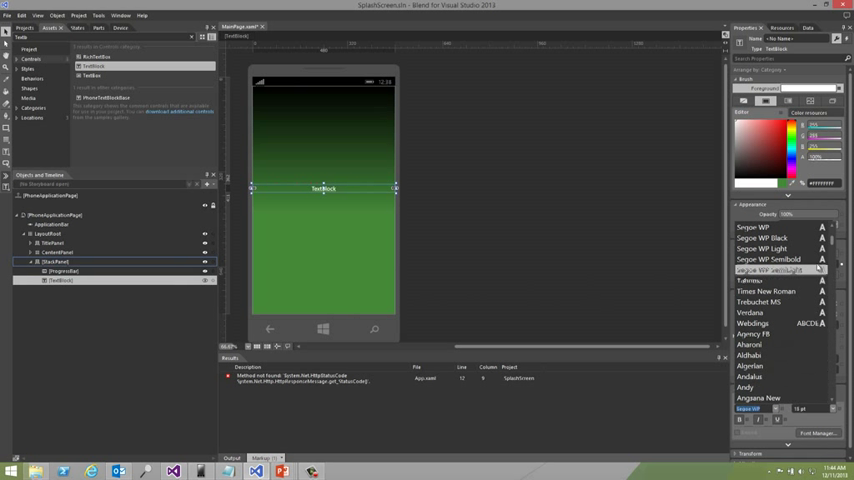
- Make the text block read 'Loading' in large heavy white type while the Loading state records
scroll("up", 3)
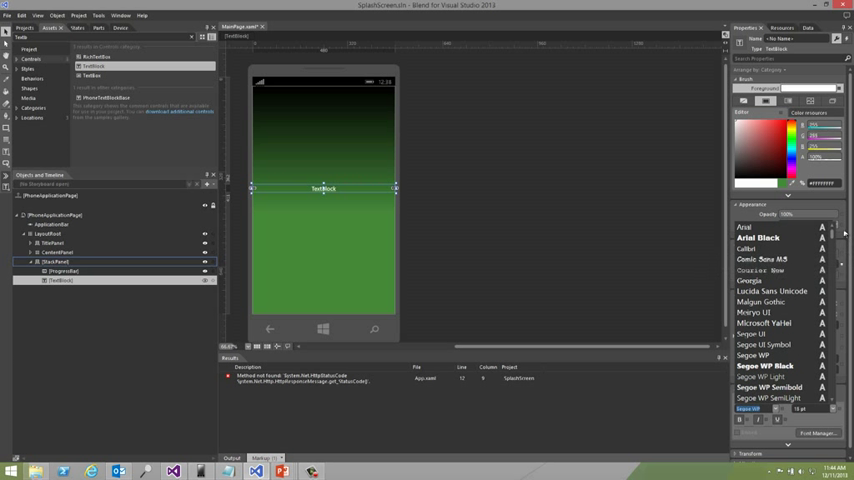
scroll("down", 3)
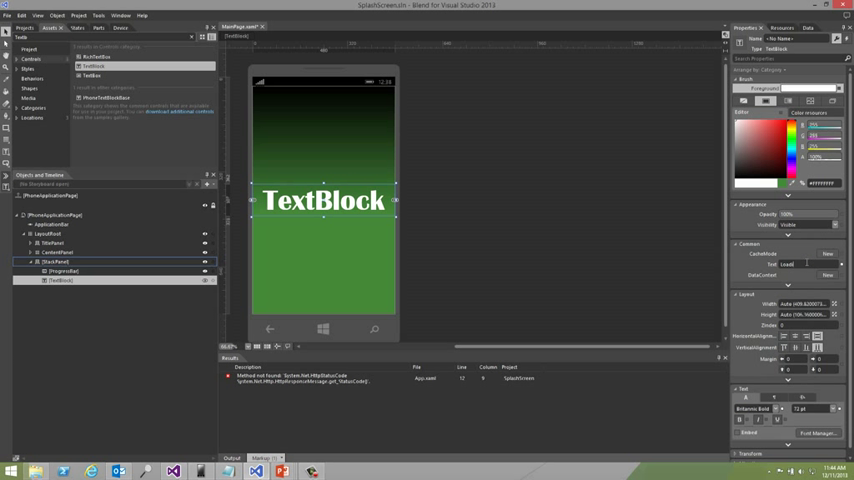
type("Loading")
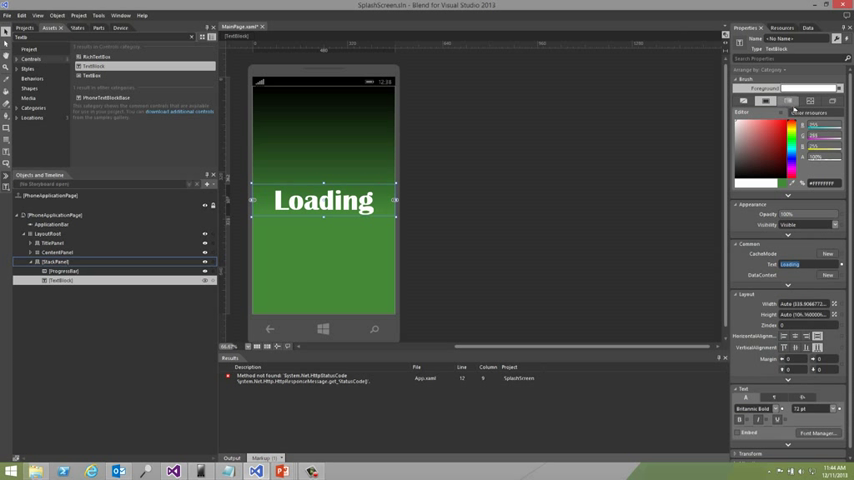
left_click(790, 150)
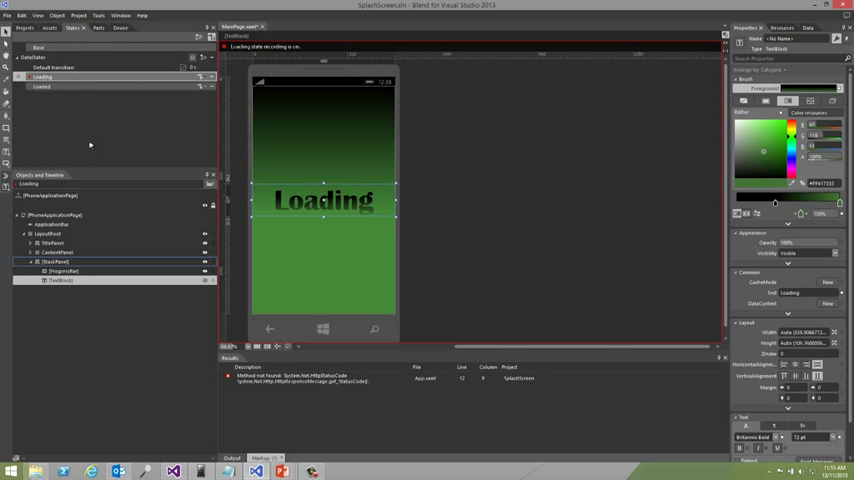
- Select another page element in Objects and Timeline and bring up its brush colour editor
left_click(56, 252)
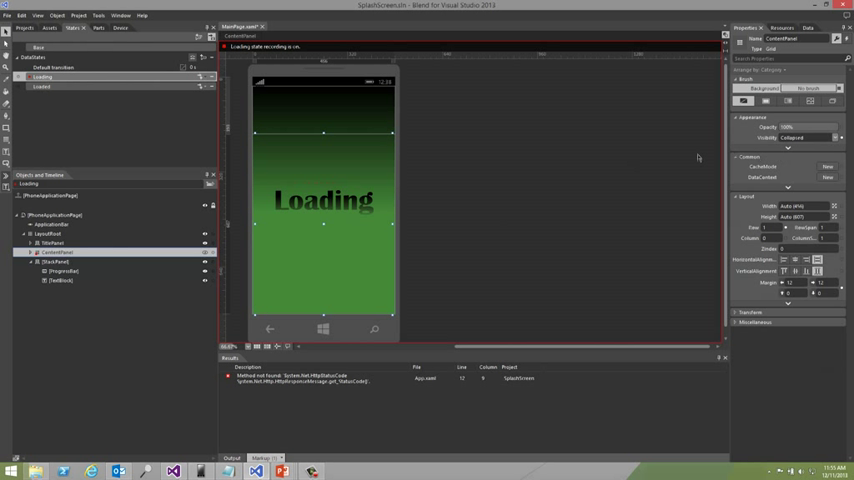
left_click(58, 260)
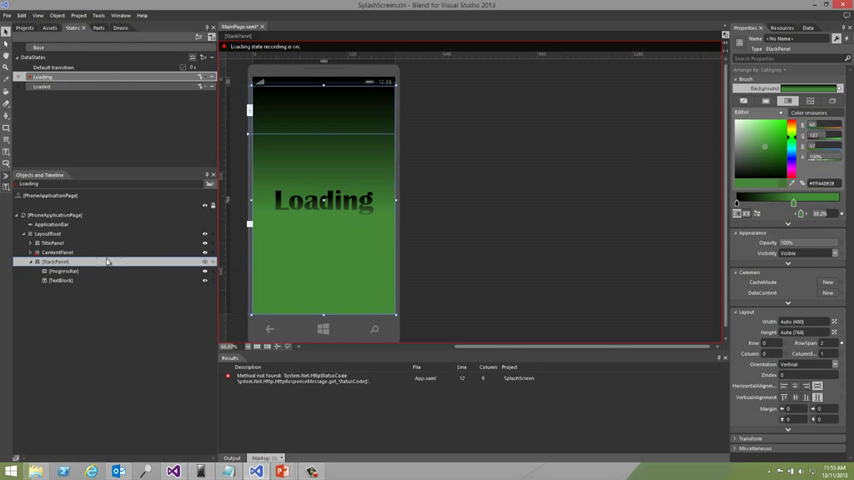
mouse_move(146, 244)
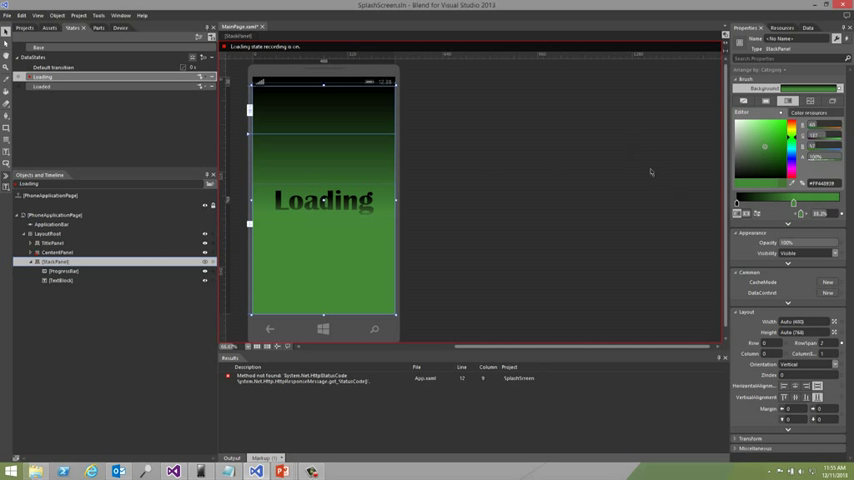
mouse_move(806, 258)
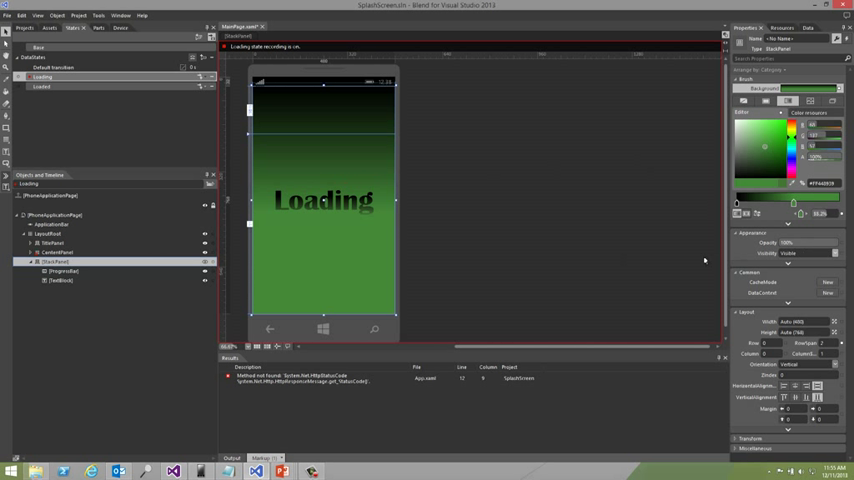
left_click(42, 88)
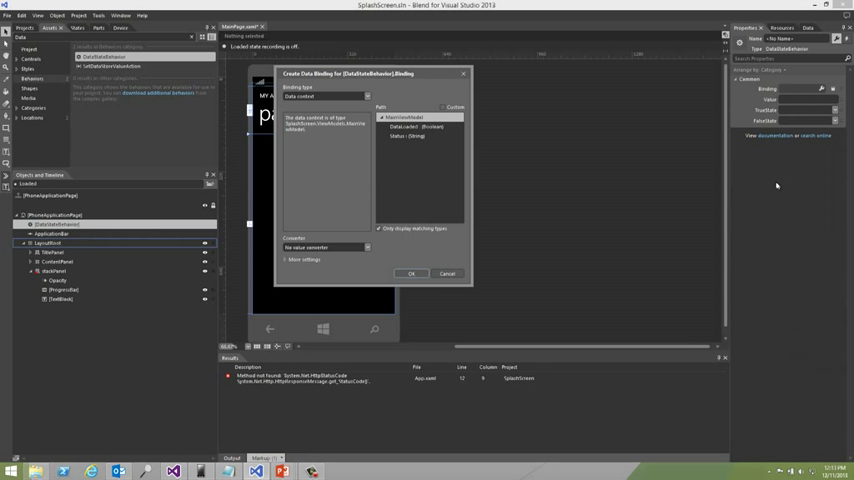
- Pick the data context field for the behavior's Binding and confirm the data binding
left_click(402, 116)
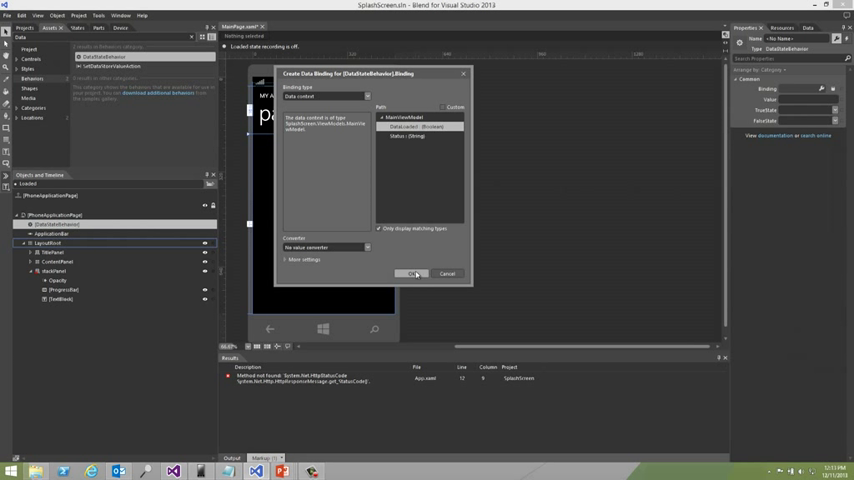
left_click(412, 272)
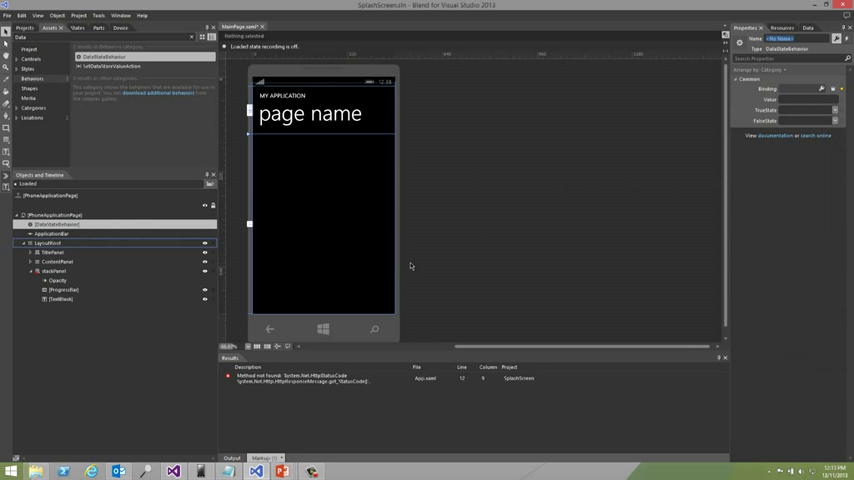
mouse_move(392, 264)
type("False")
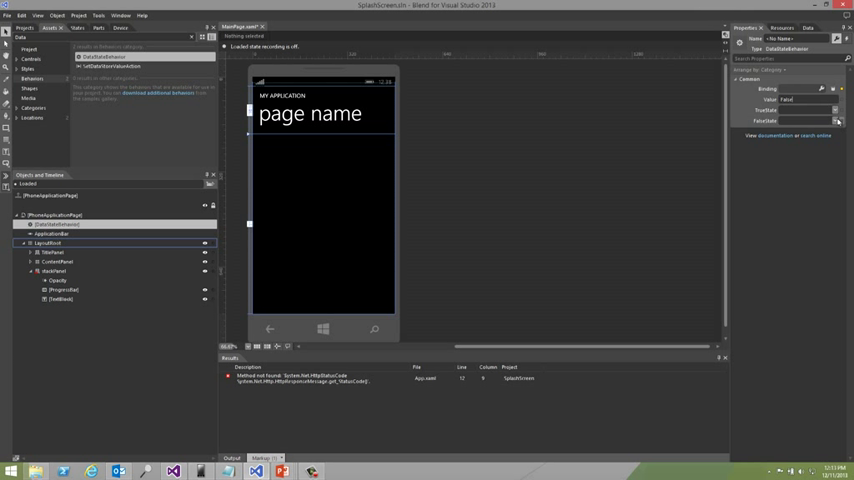
- Choose the behavior's TrueState and FalseState, then return to the project in Visual Studio
left_click(838, 120)
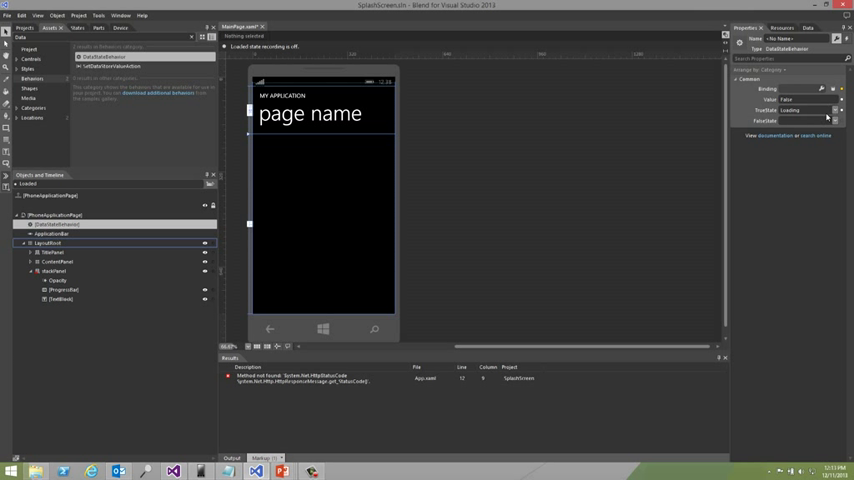
left_click(836, 110)
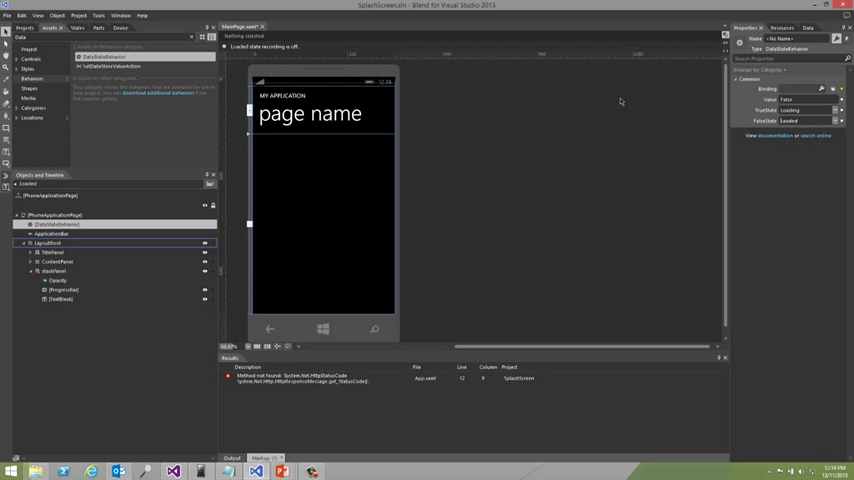
left_click(8, 16)
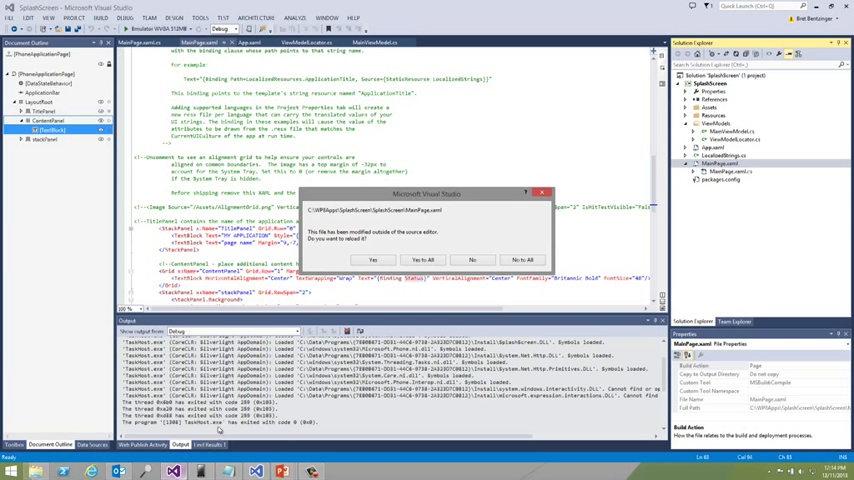
- Answer Yes to reload the externally modified MainPage.xaml with the added behavior
left_click(372, 260)
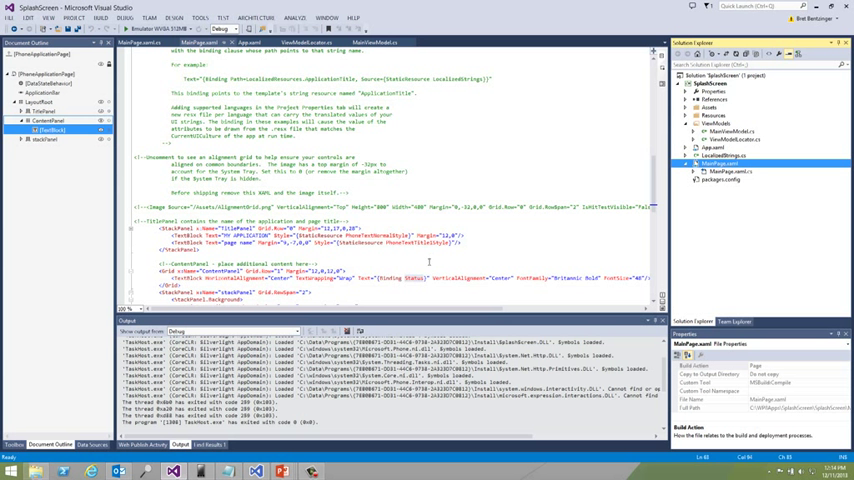